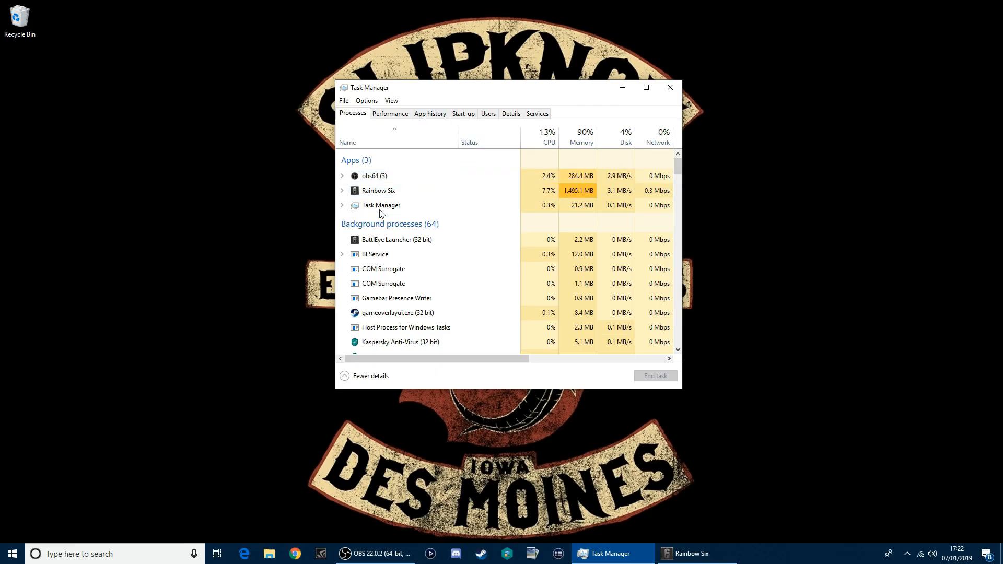
# Step: Select the Rainbow Six app in the process list and bring up its actions menu
pyautogui.click(378, 191)
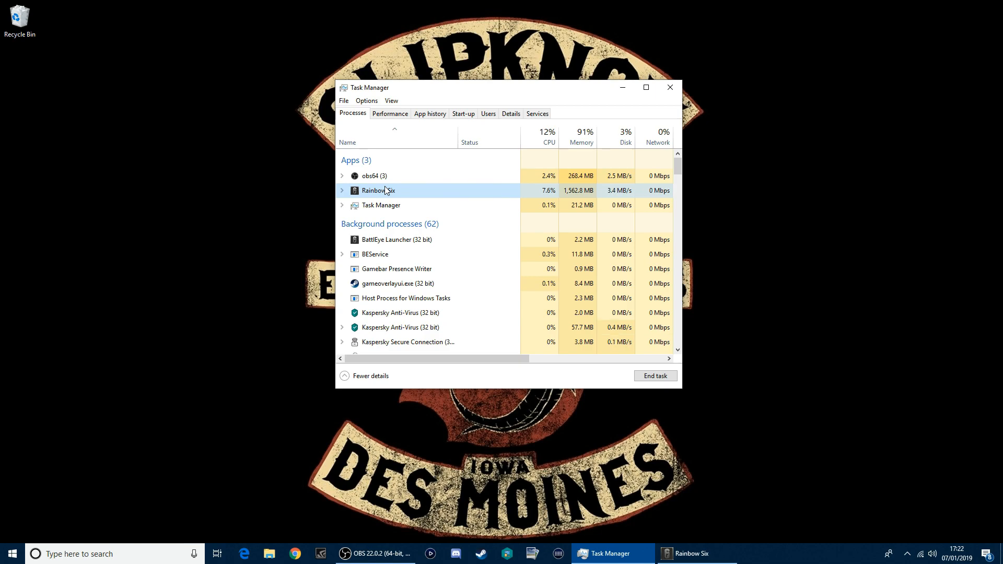
pyautogui.rightClick(378, 190)
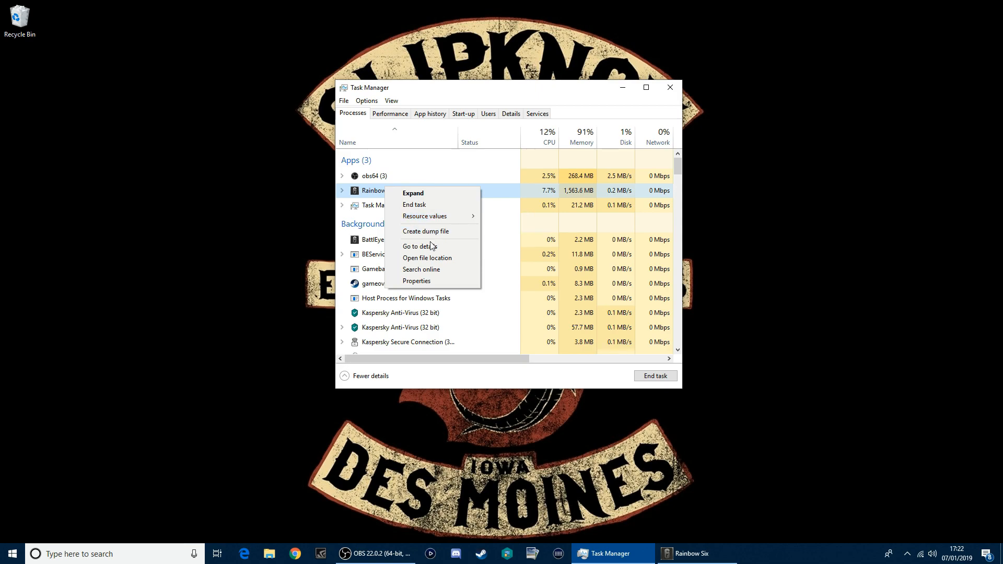
pyautogui.moveTo(437, 215)
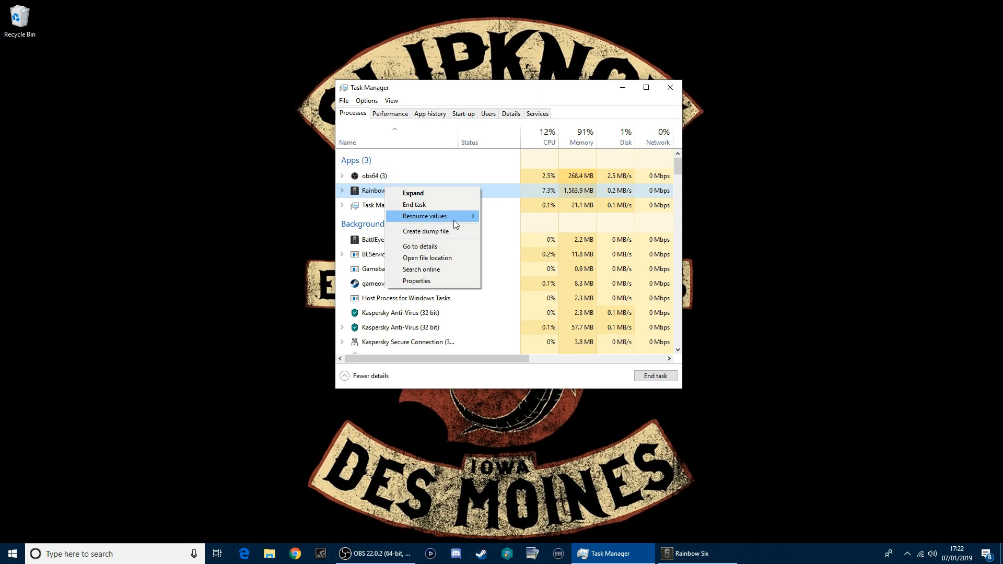
pyautogui.moveTo(439, 231)
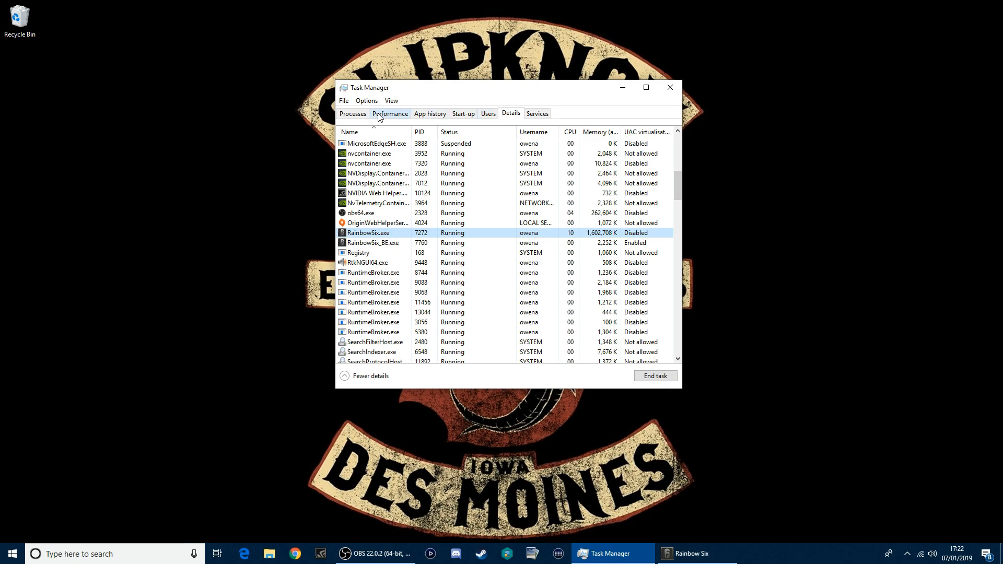
# Step: Change the priority of RainbowSix.exe from the details list, then return to the game
pyautogui.rightClick(368, 231)
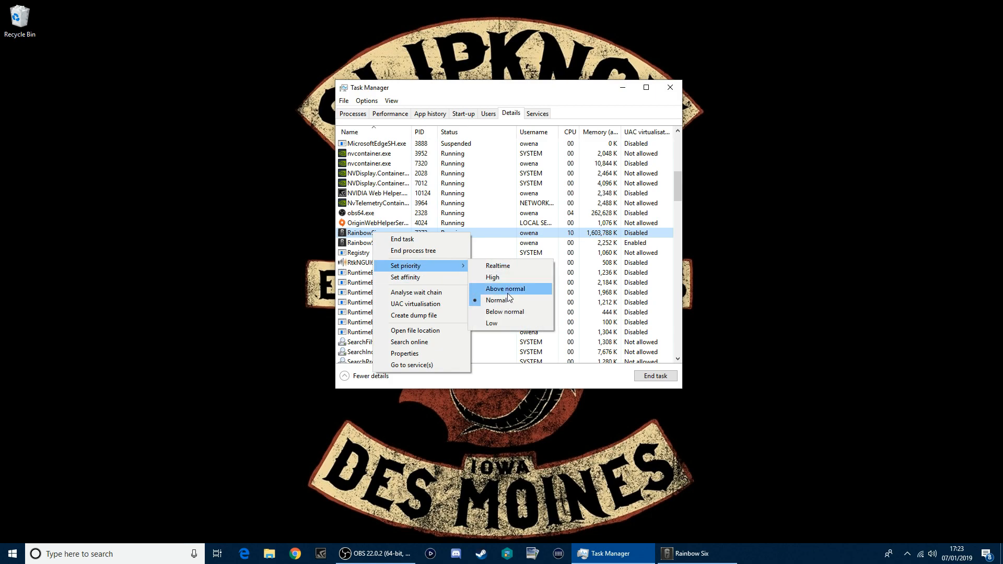
pyautogui.click(504, 312)
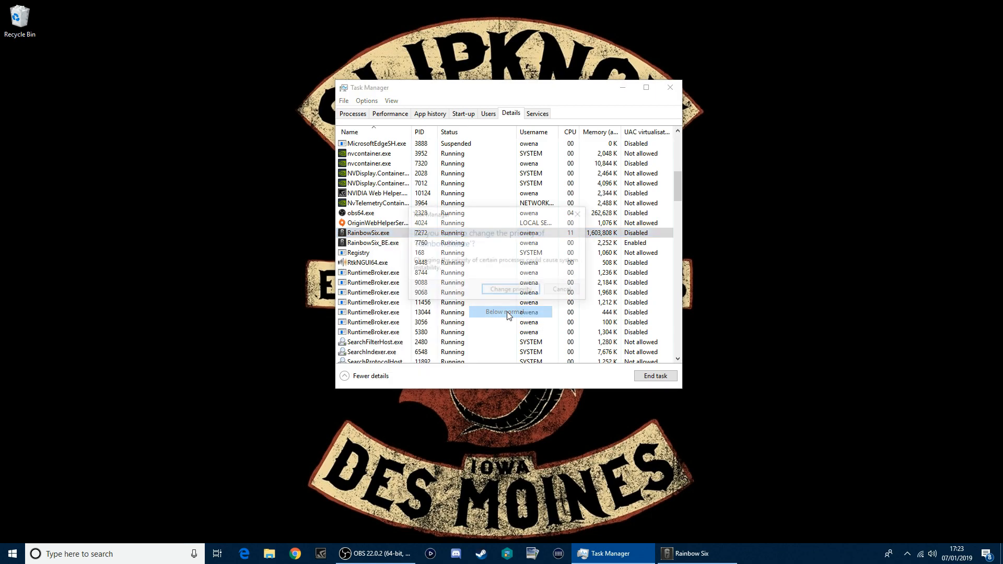
pyautogui.click(508, 288)
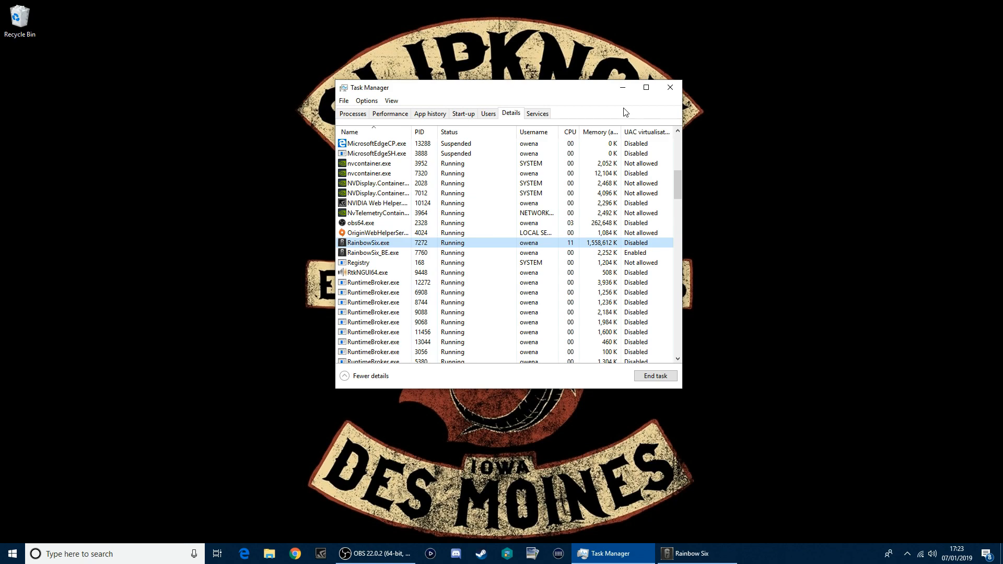
pyautogui.click(687, 554)
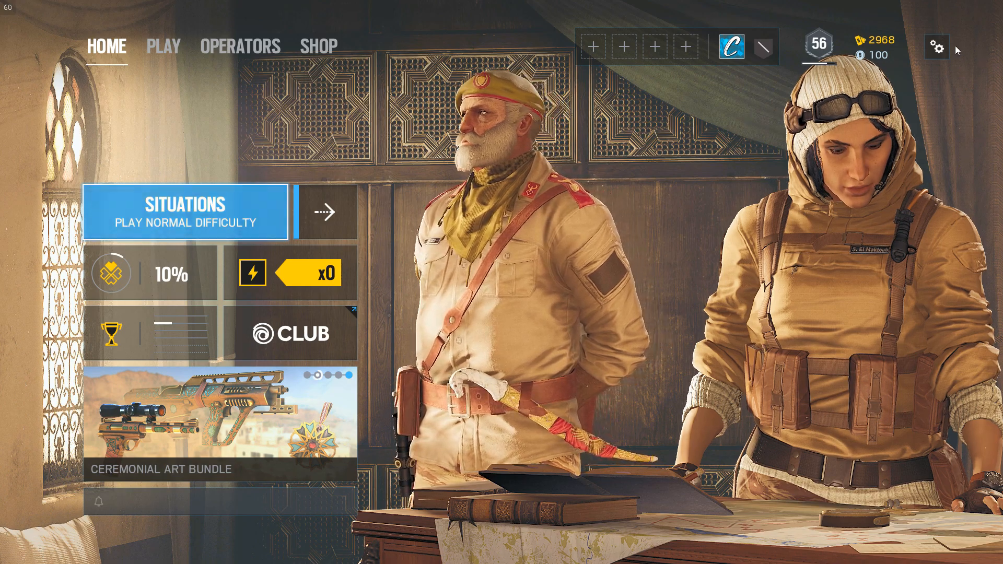
# Step: Review the game's Audio and Display options down to the VSync setting
pyautogui.click(936, 47)
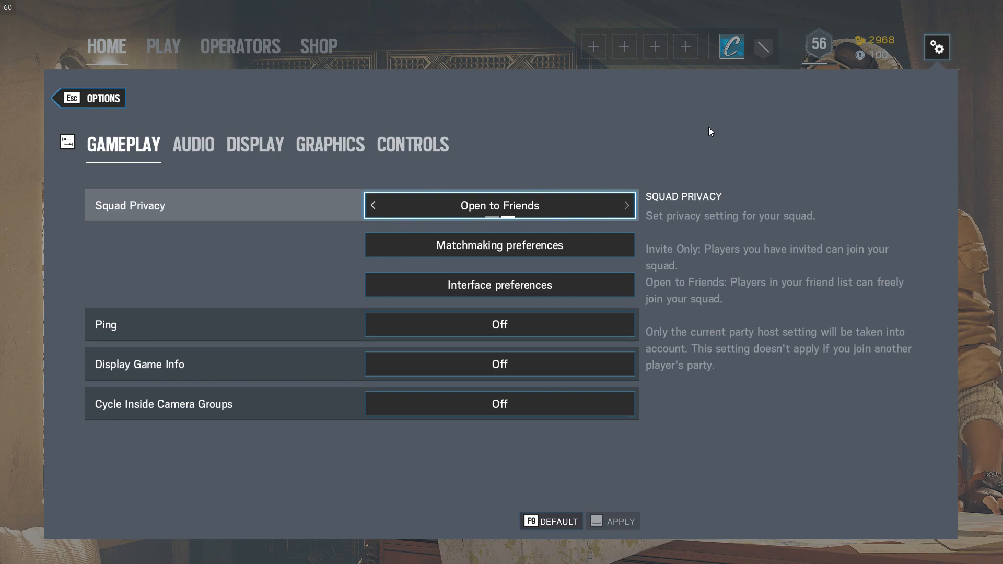
pyautogui.click(192, 144)
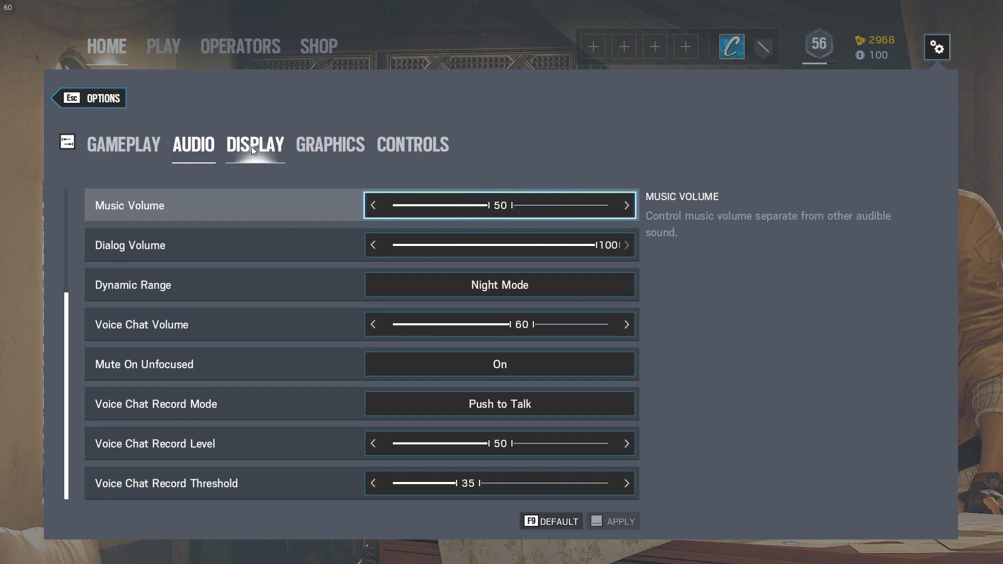
pyautogui.click(255, 145)
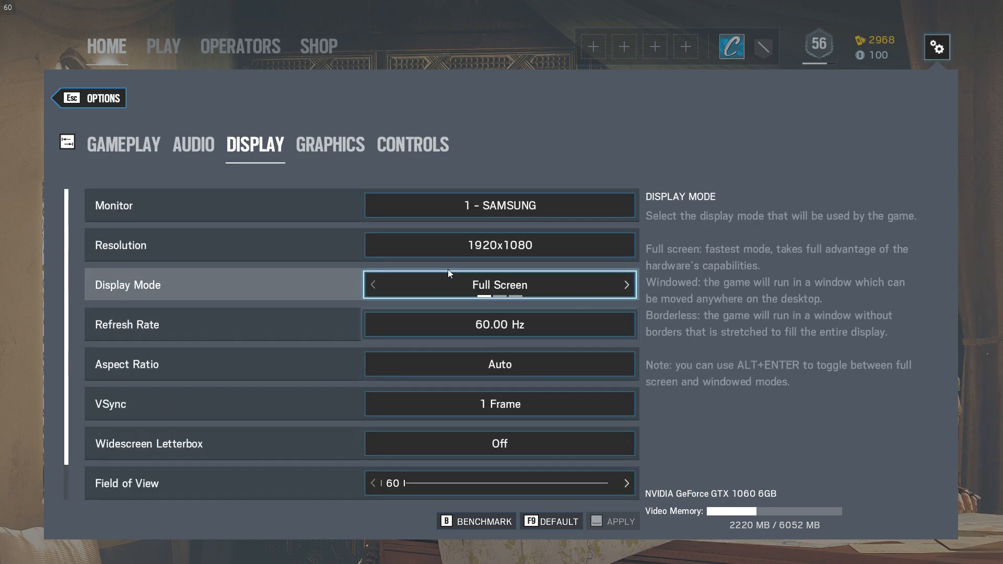
pyautogui.scroll(-3)
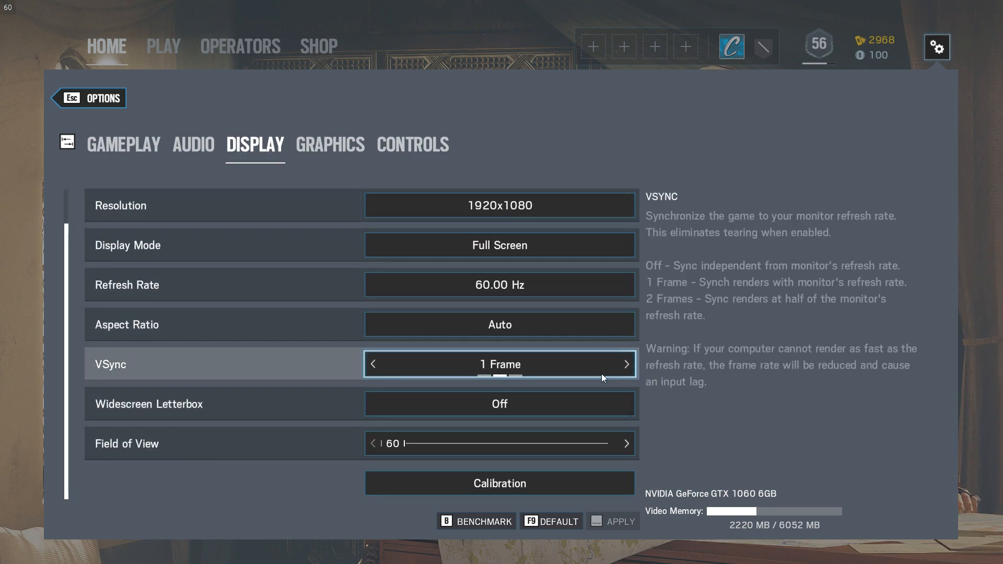
pyautogui.moveTo(527, 351)
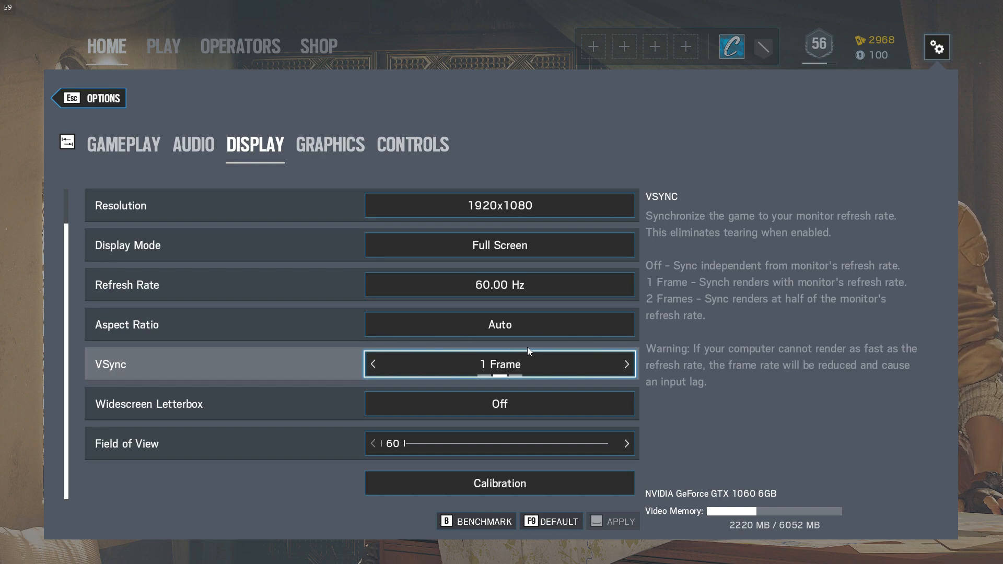
pyautogui.moveTo(331, 371)
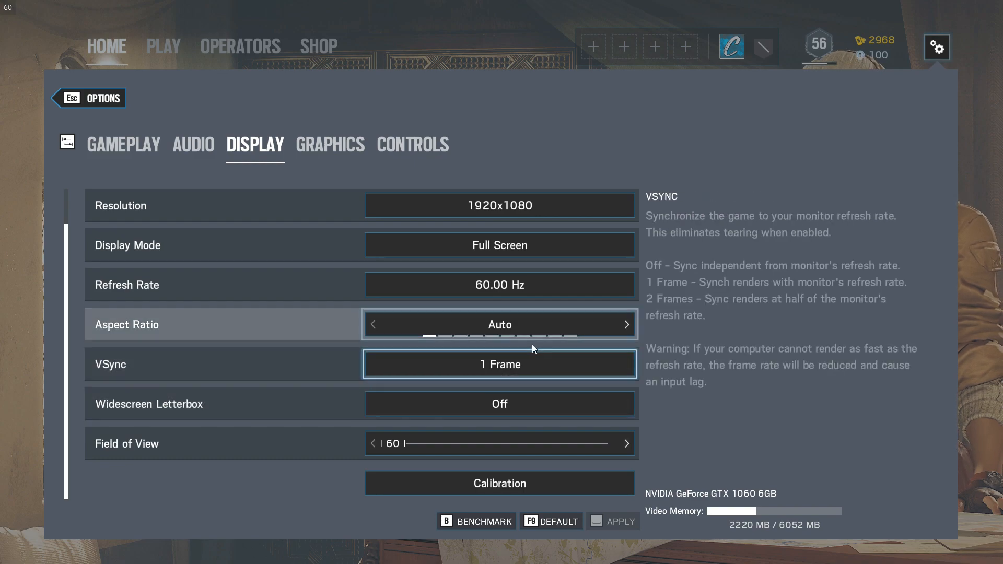
pyautogui.moveTo(505, 357)
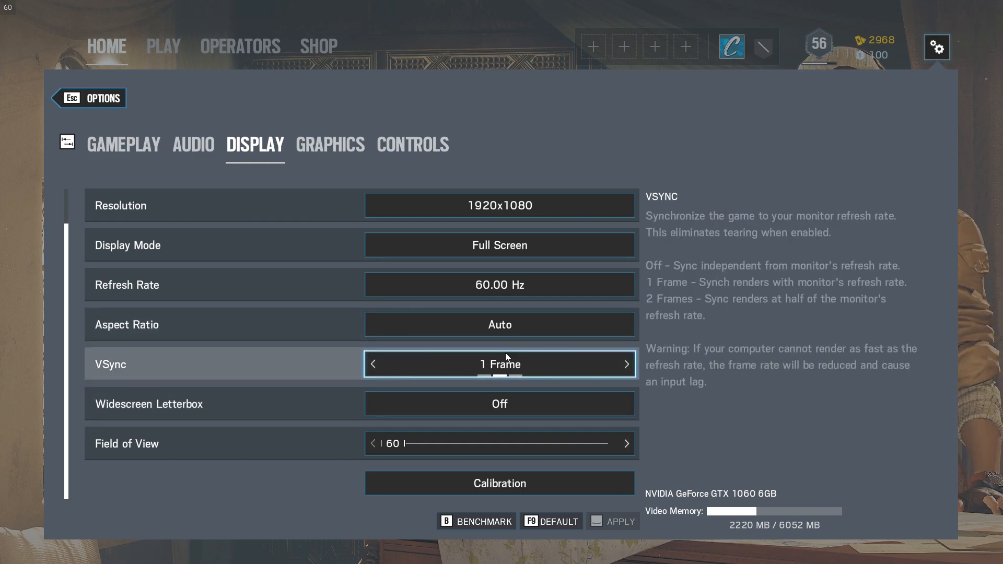
pyautogui.moveTo(604, 369)
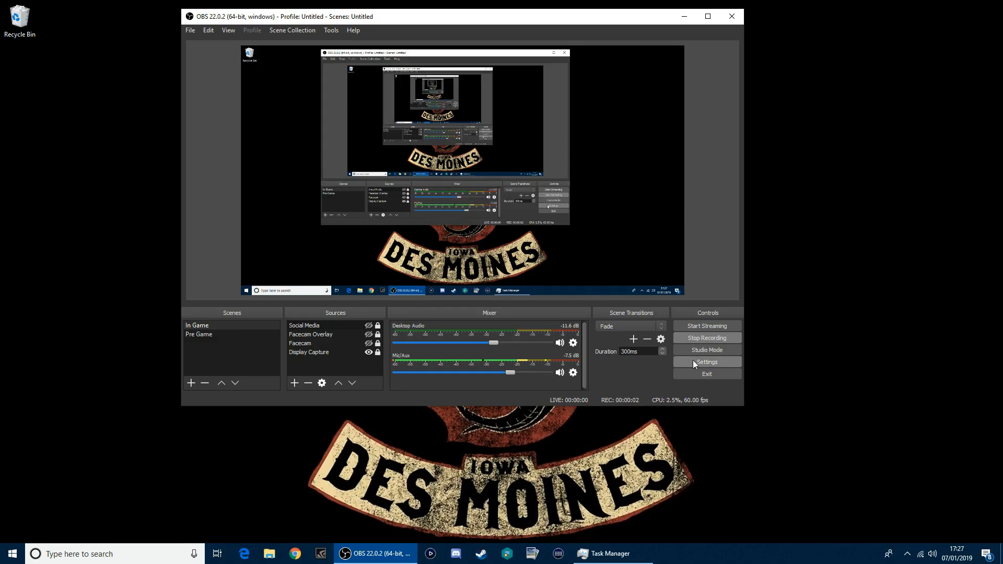
# Step: Browse the OBS Output, Audio and Video settings, ending on the recording output settings
pyautogui.click(706, 362)
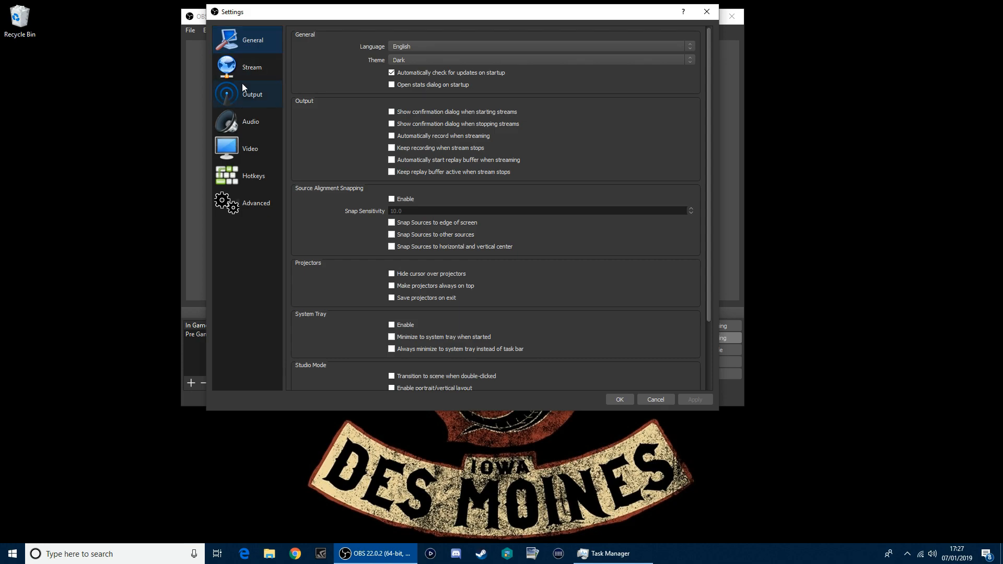
pyautogui.click(252, 94)
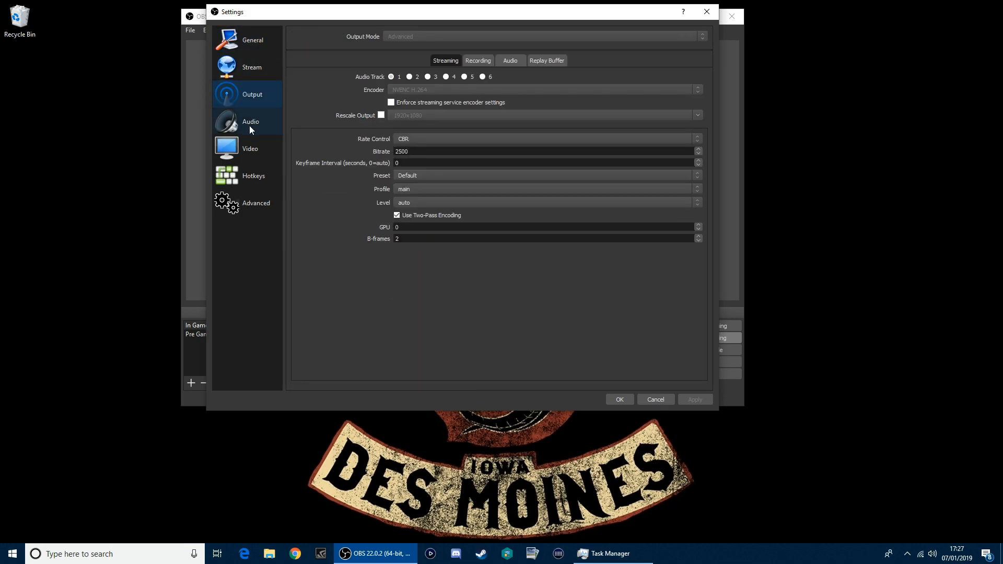
pyautogui.click(249, 148)
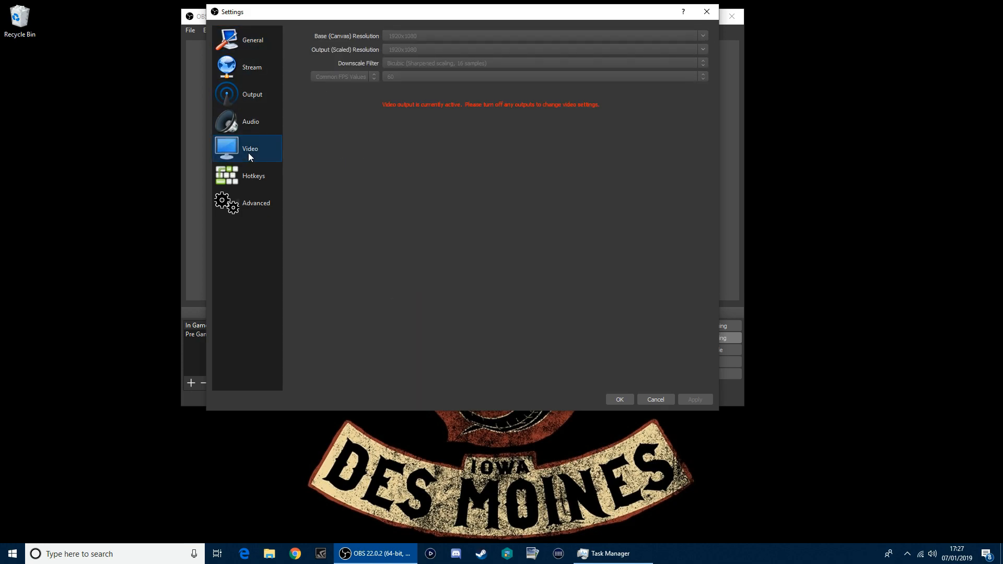
pyautogui.click(249, 121)
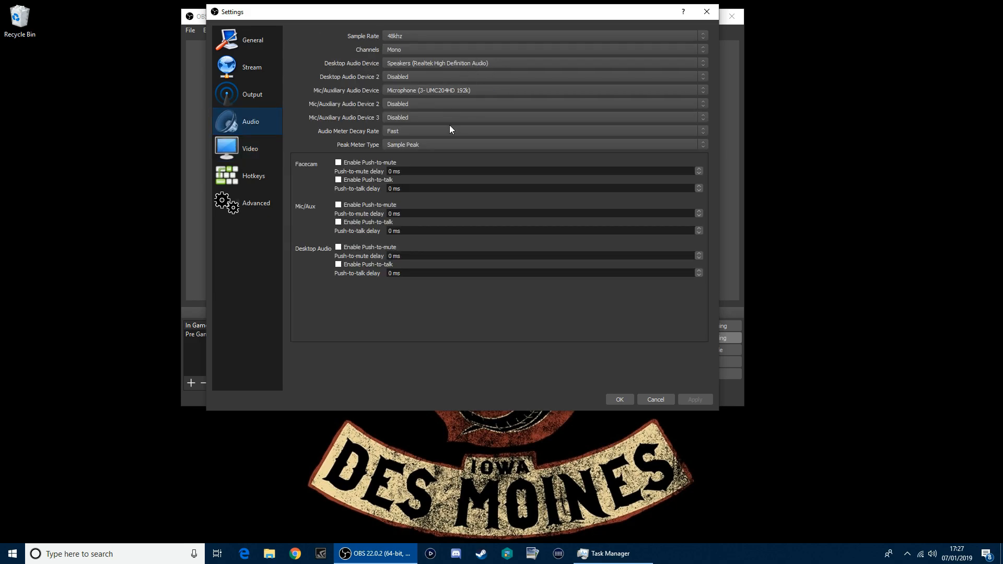
pyautogui.click(250, 148)
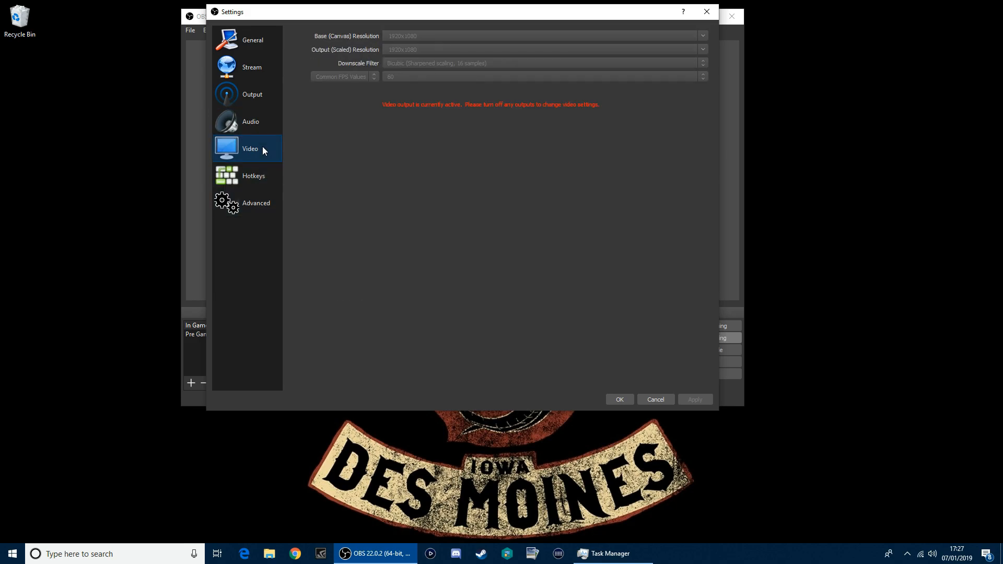
pyautogui.click(252, 94)
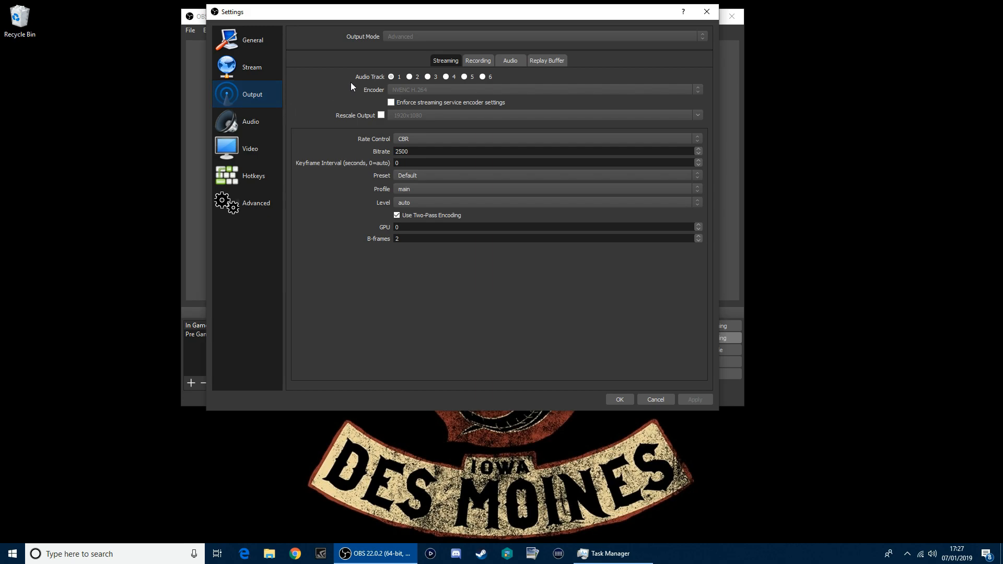
pyautogui.click(477, 61)
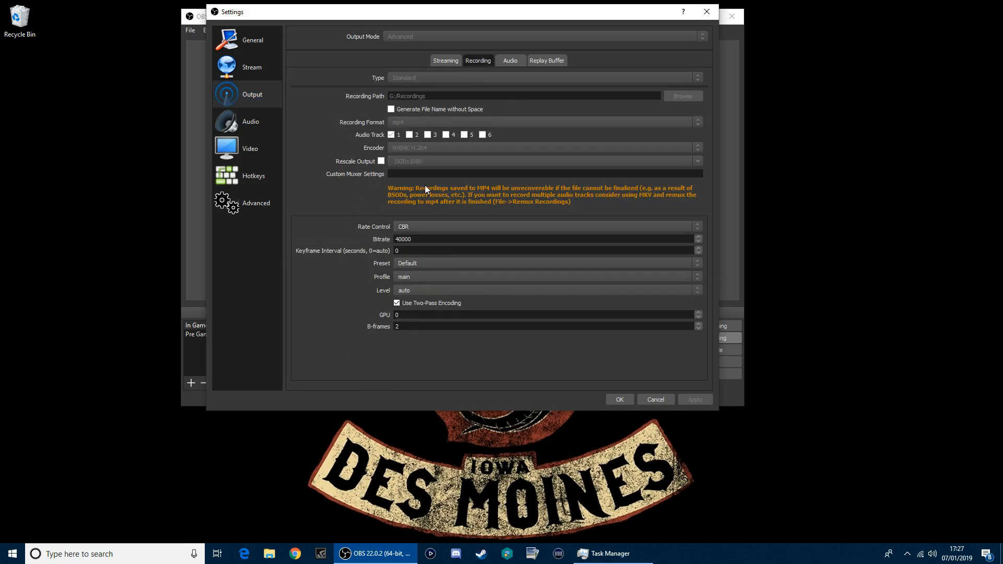
pyautogui.moveTo(510, 275)
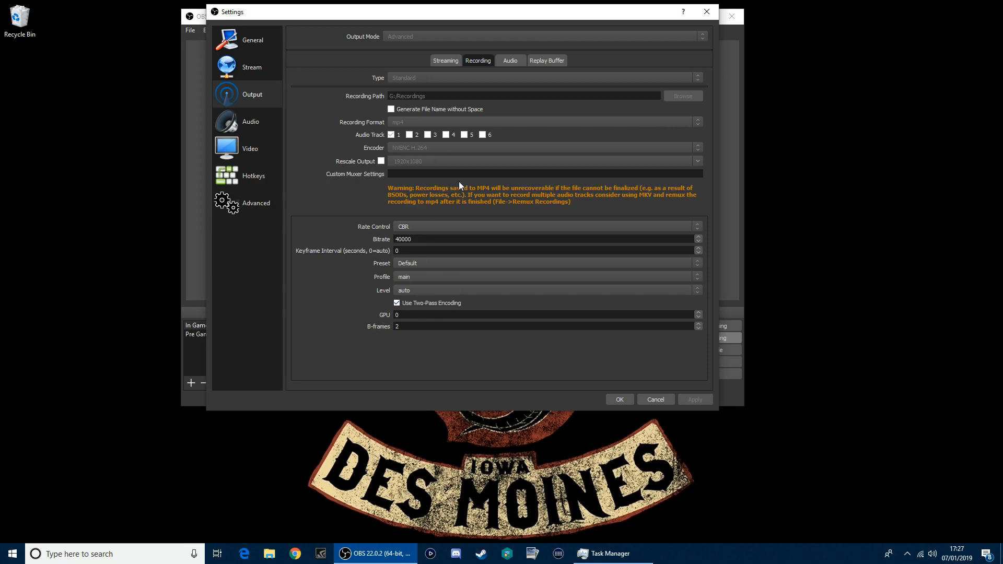
pyautogui.moveTo(512, 269)
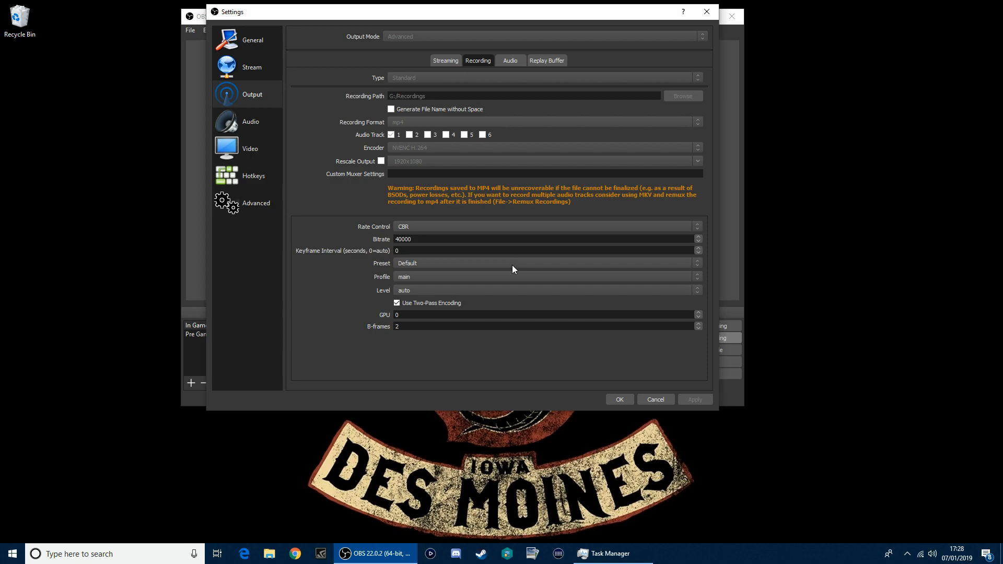
pyautogui.moveTo(390, 307)
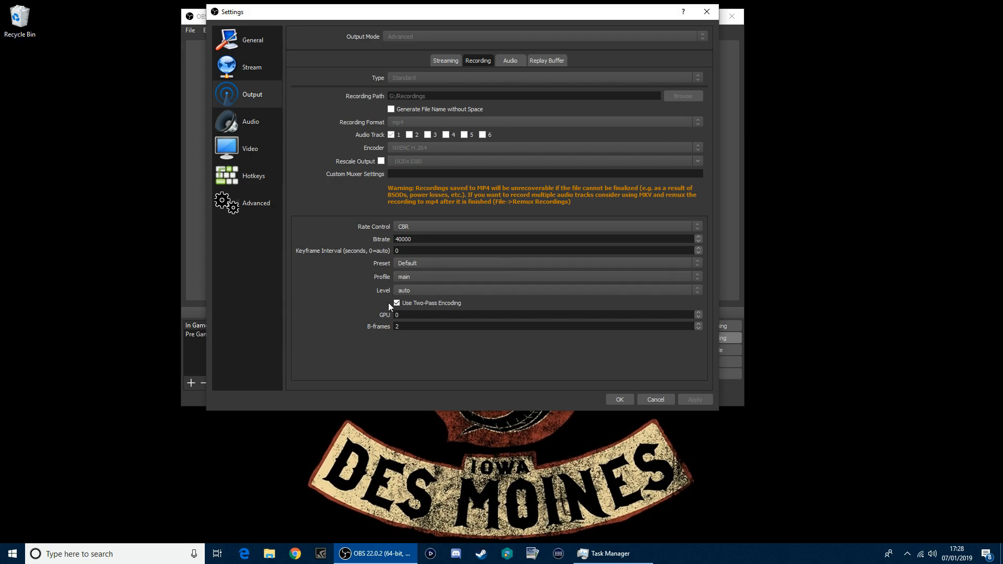
# Step: Disable two-pass encoding for recording, apply it, and view the streaming output settings
pyautogui.click(397, 303)
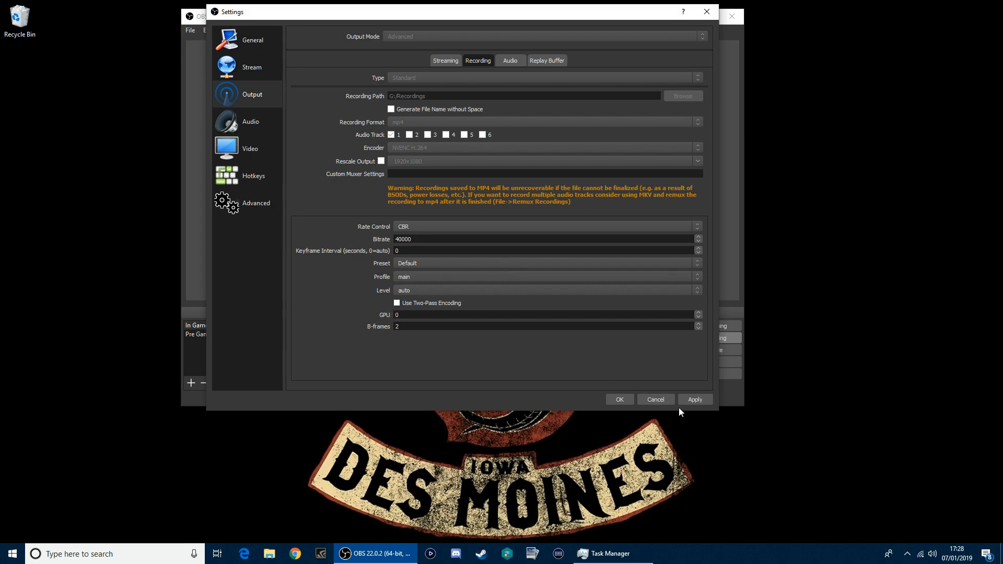
pyautogui.click(695, 399)
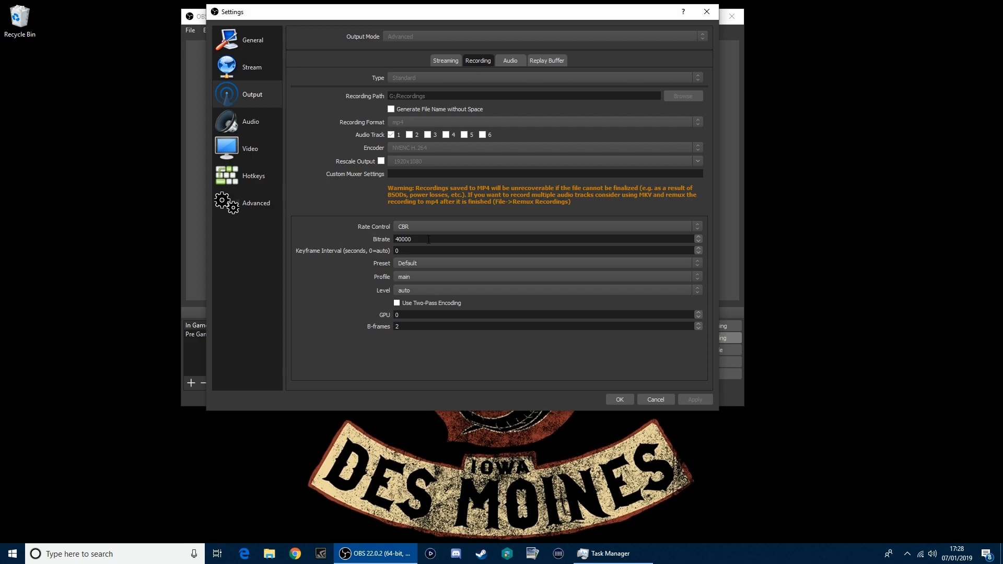
pyautogui.moveTo(433, 161)
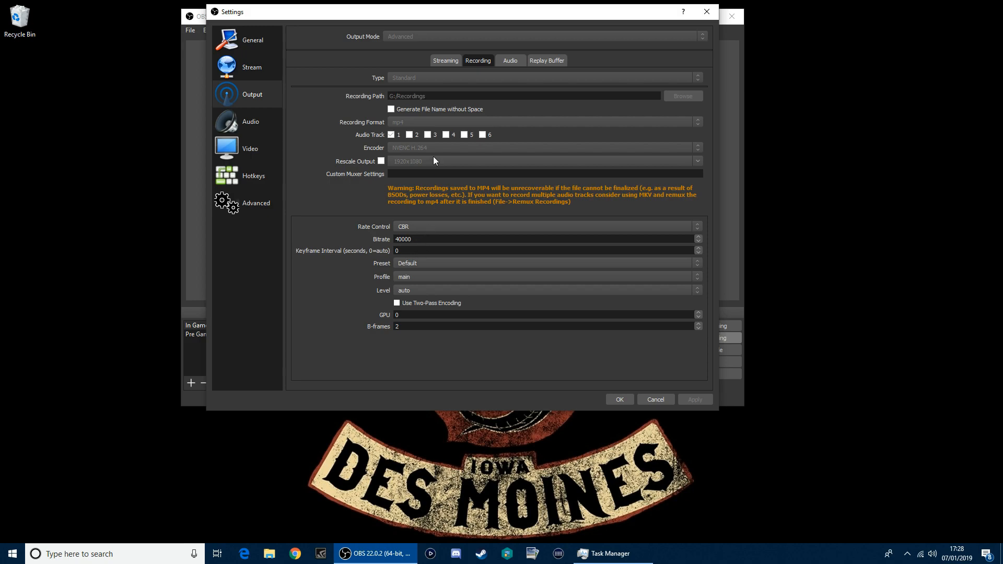
pyautogui.click(445, 61)
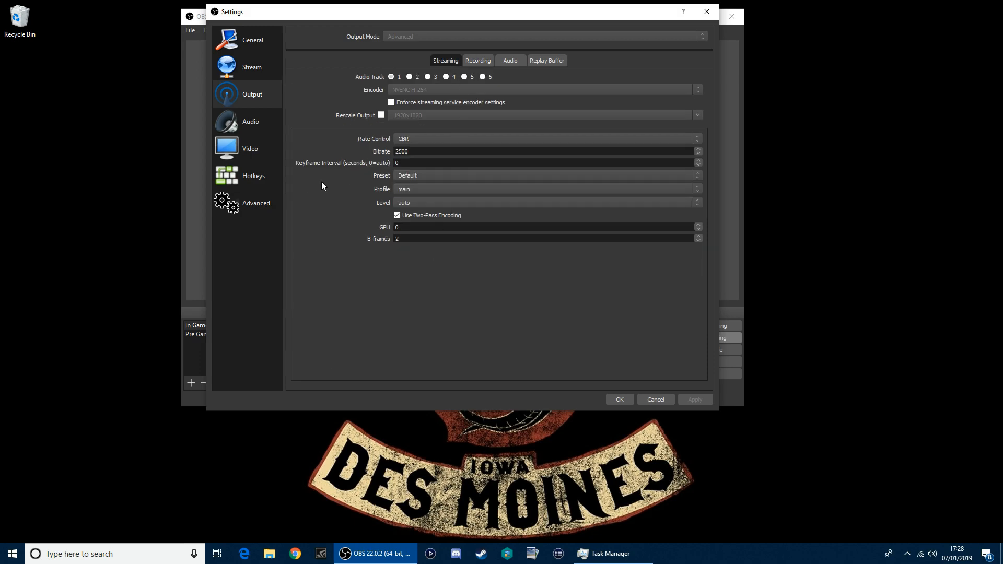
pyautogui.moveTo(403, 181)
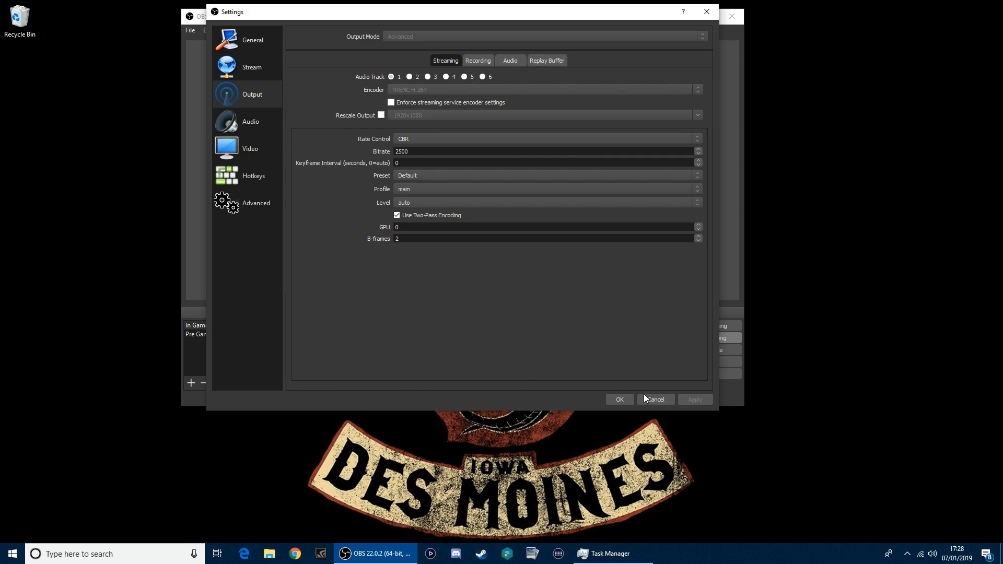
pyautogui.moveTo(448, 124)
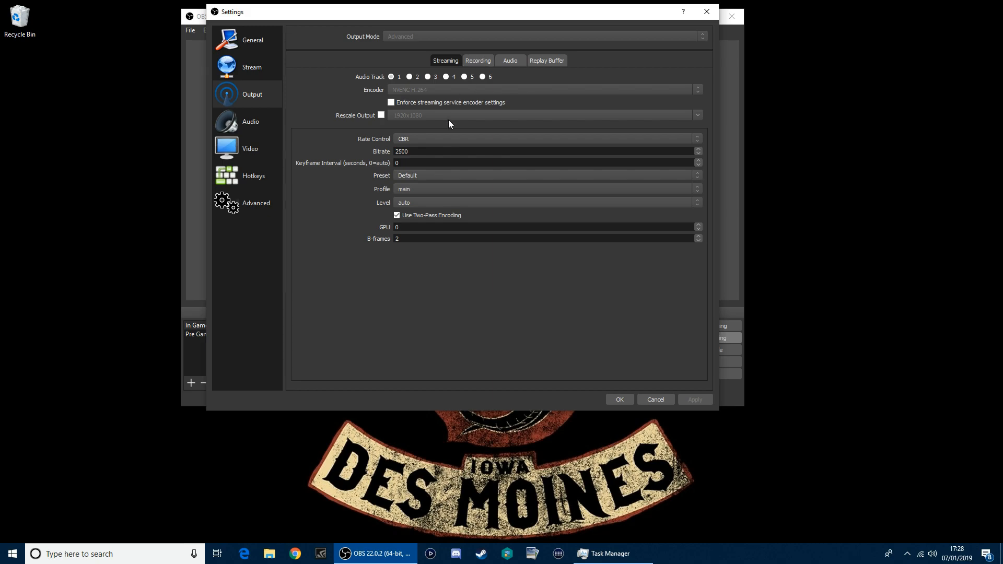
pyautogui.moveTo(440, 149)
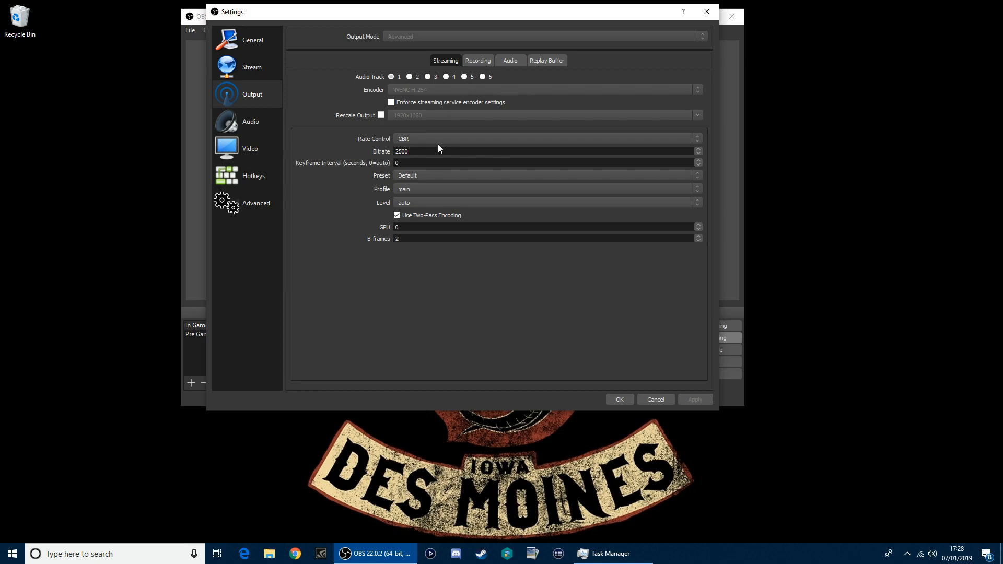
pyautogui.moveTo(421, 147)
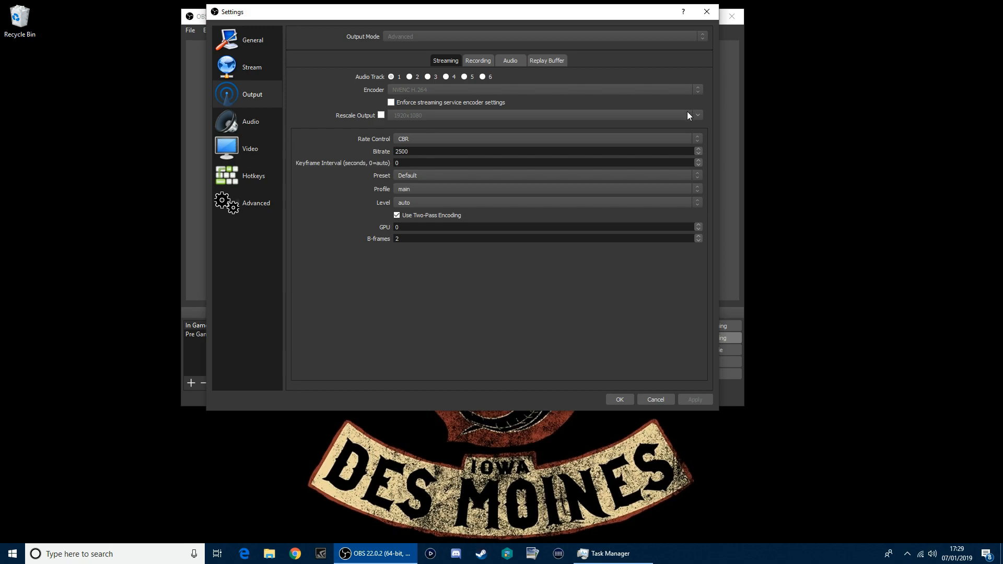
pyautogui.moveTo(686, 123)
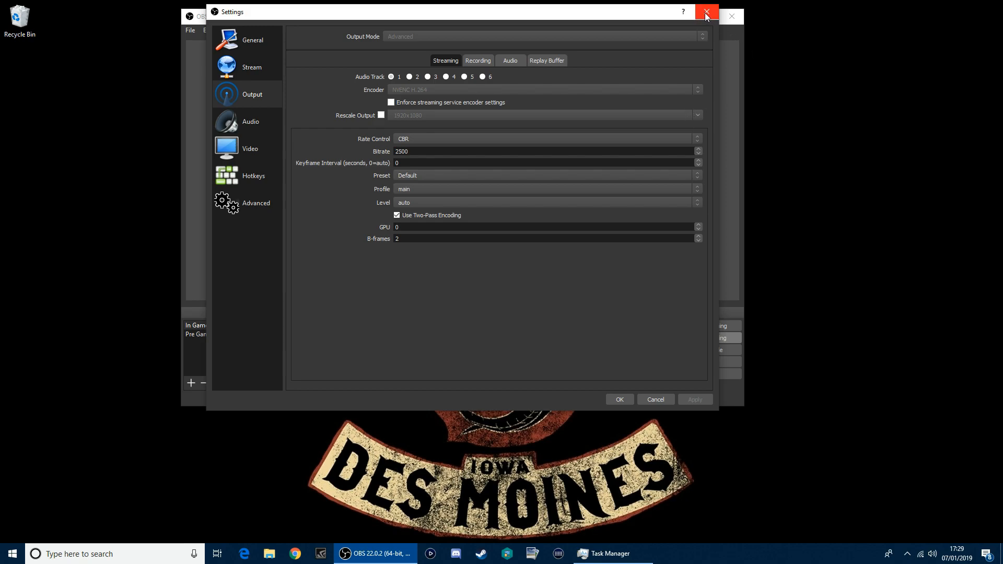
# Step: Return to the recording output settings showing NVENC H.264 with two-pass encoding off
pyautogui.click(478, 61)
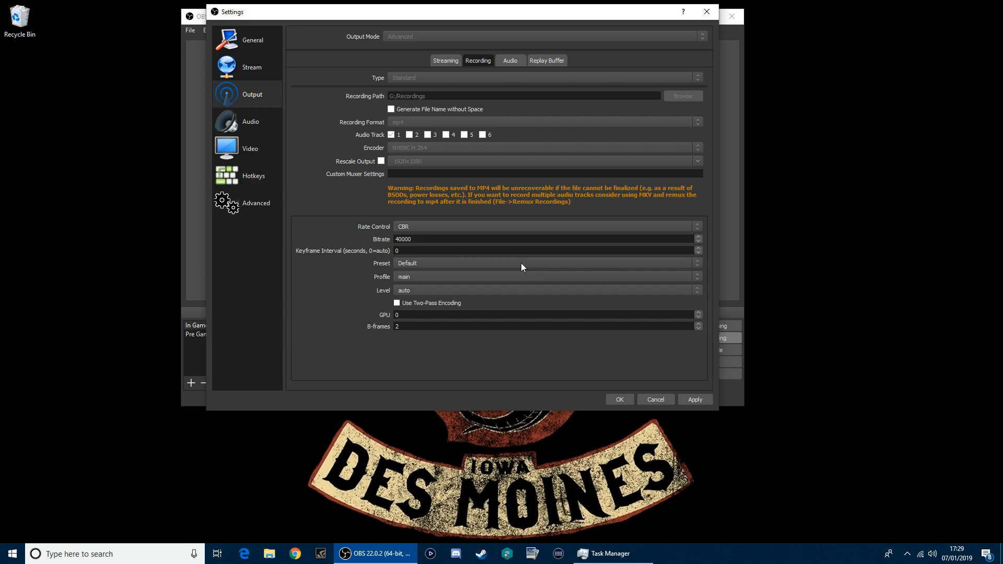
pyautogui.moveTo(562, 236)
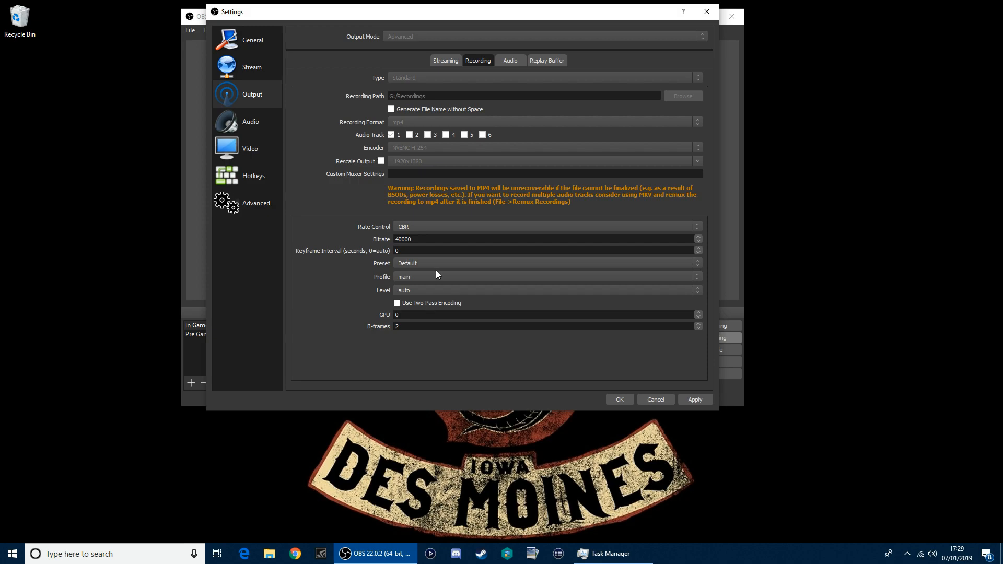
pyautogui.moveTo(555, 253)
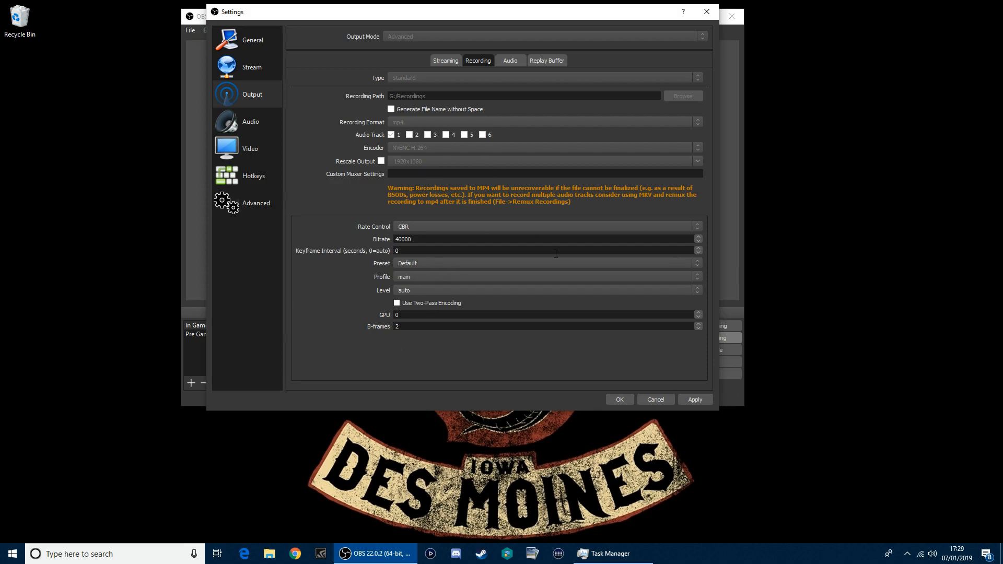
# Step: Switch the recording encoder to x264 and list the CPU usage preset choices
pyautogui.click(543, 147)
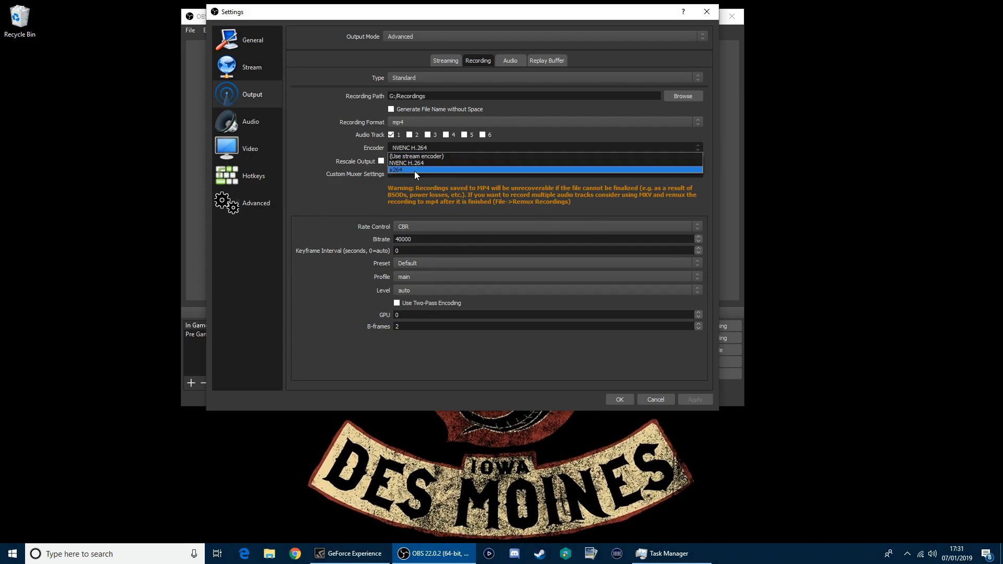
pyautogui.click(395, 170)
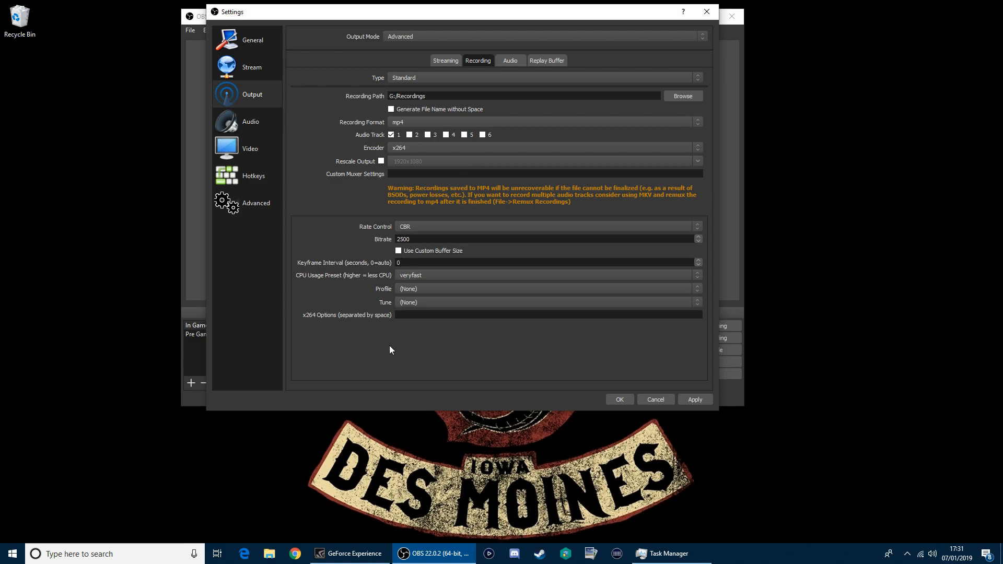
pyautogui.click(545, 274)
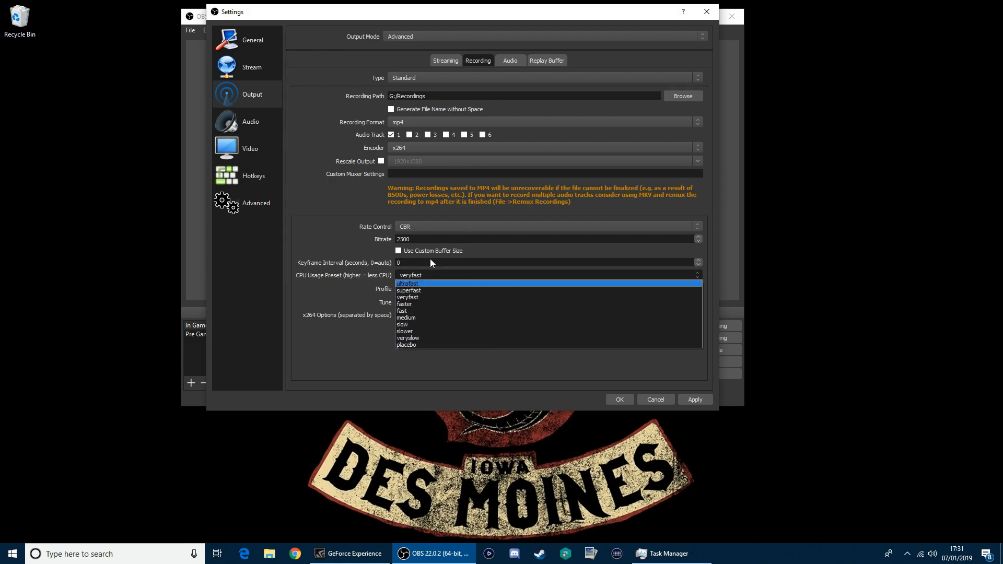
pyautogui.moveTo(405, 344)
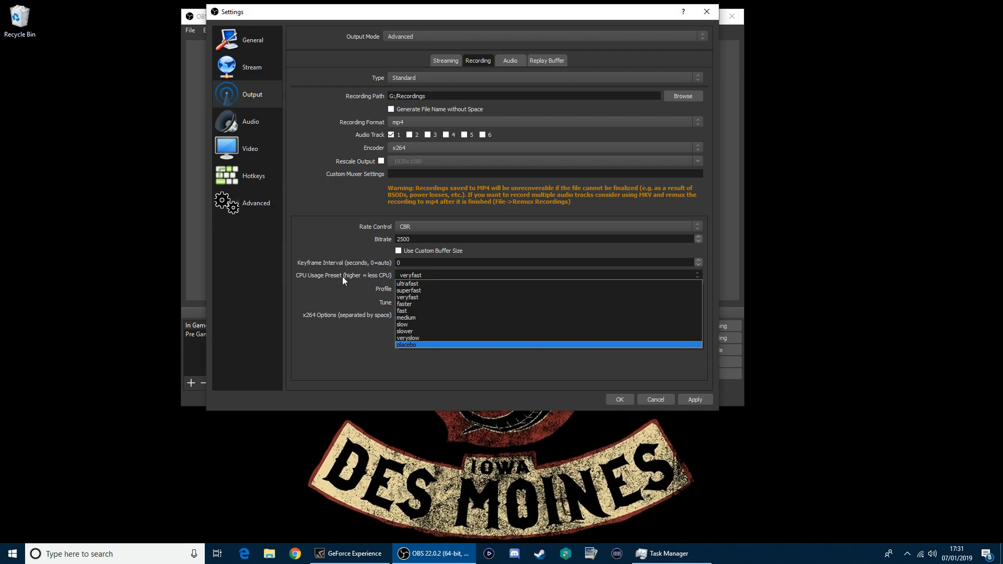
pyautogui.moveTo(410, 290)
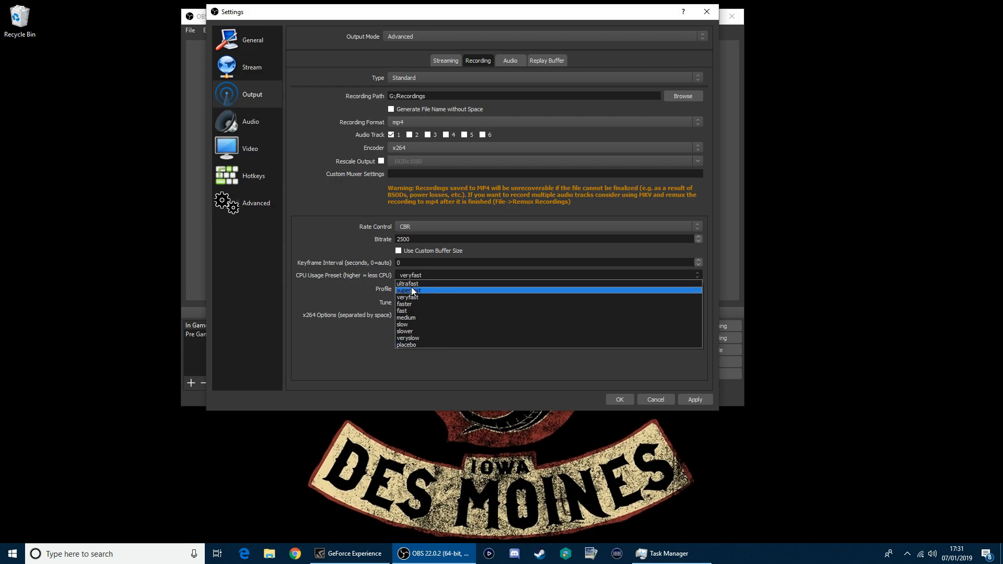
pyautogui.moveTo(362, 291)
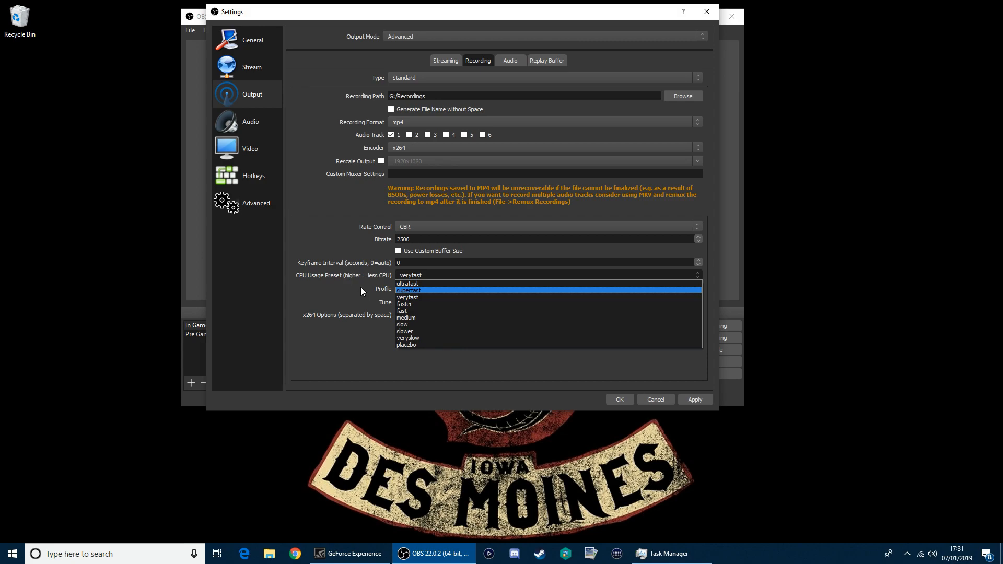
pyautogui.moveTo(407, 283)
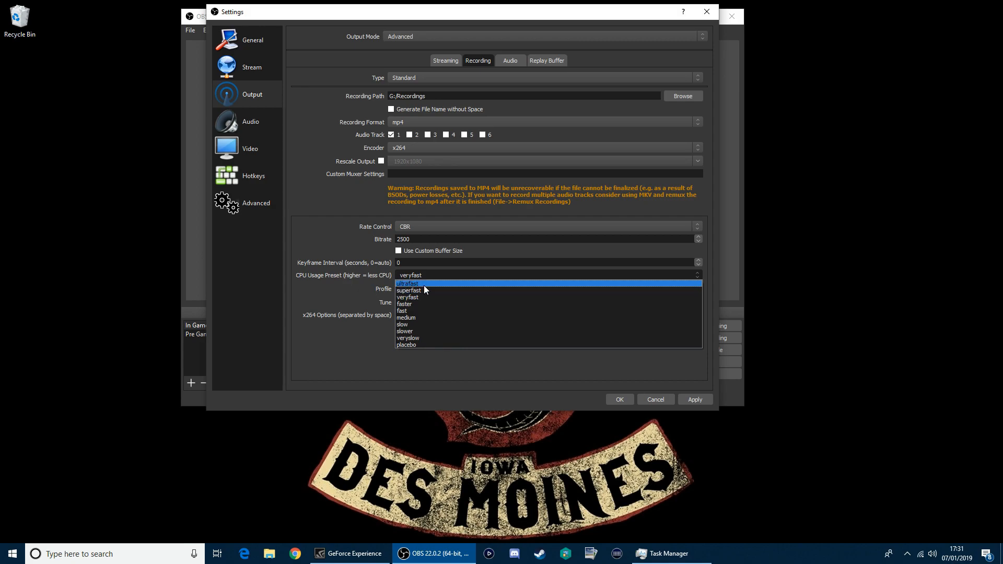
pyautogui.moveTo(416, 297)
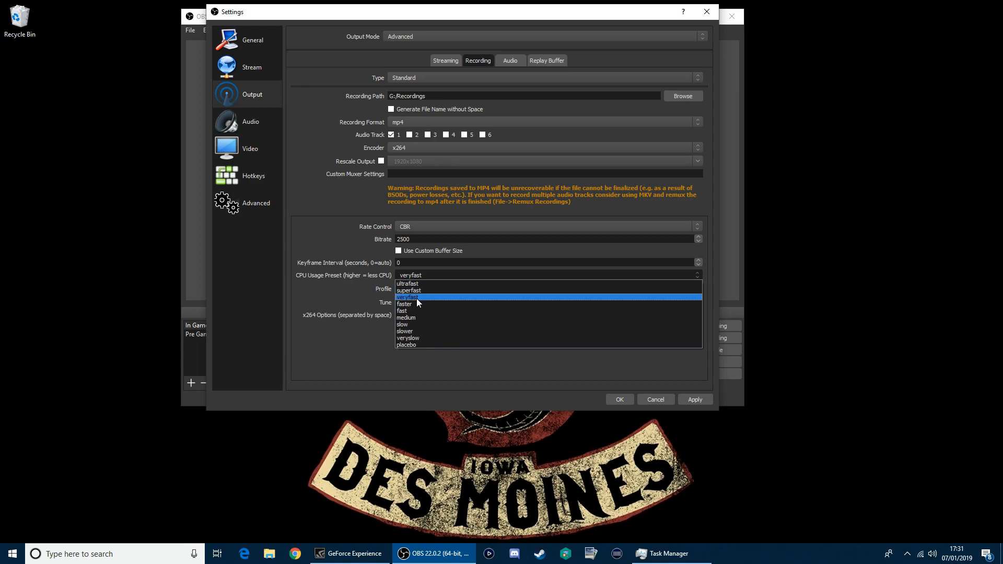
pyautogui.moveTo(420, 284)
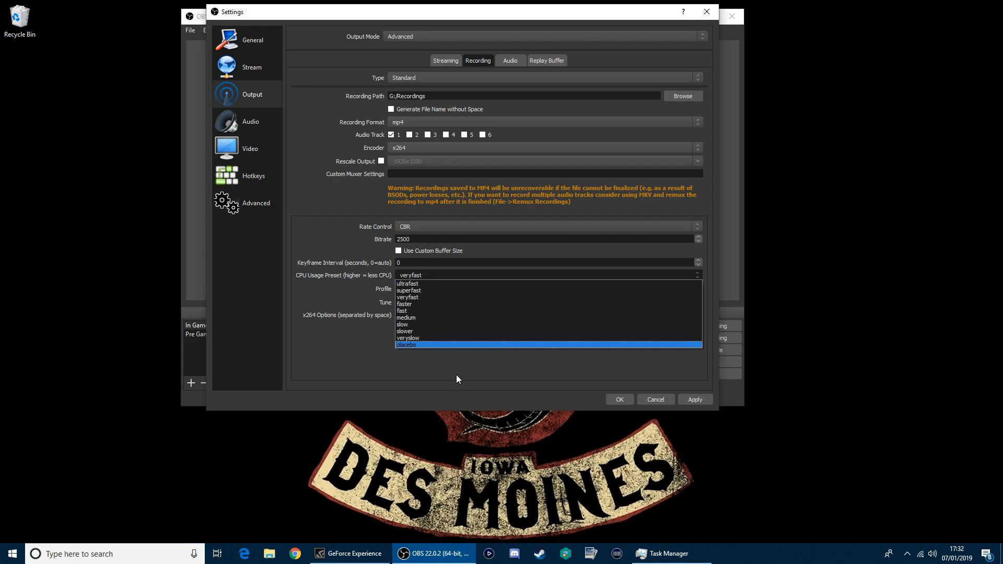
pyautogui.moveTo(401, 304)
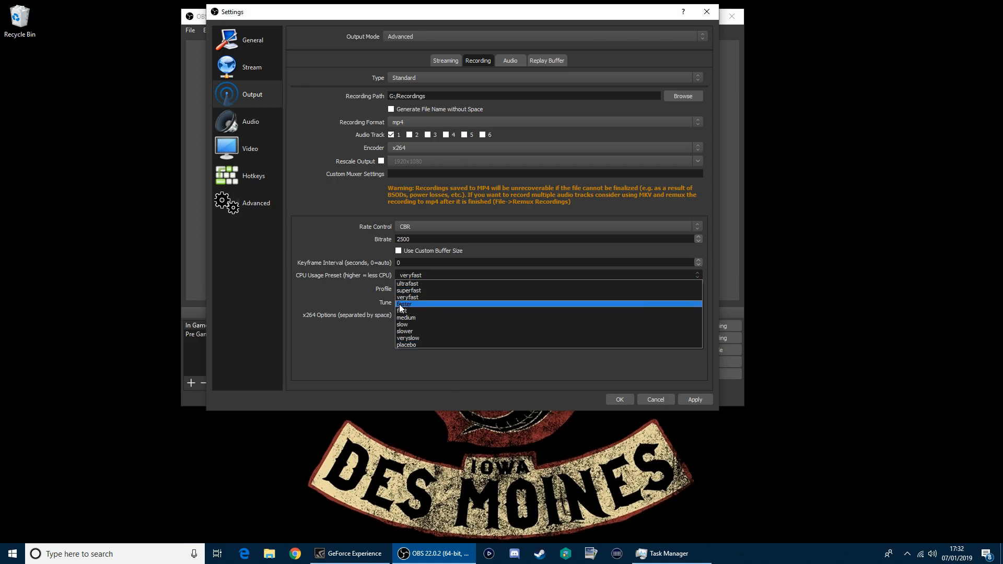
pyautogui.moveTo(404, 311)
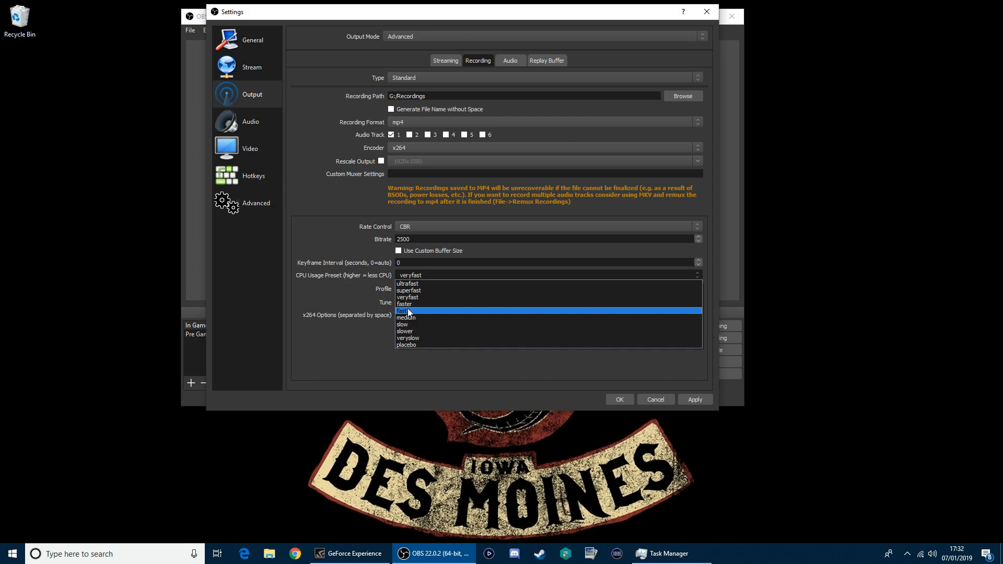
pyautogui.moveTo(412, 291)
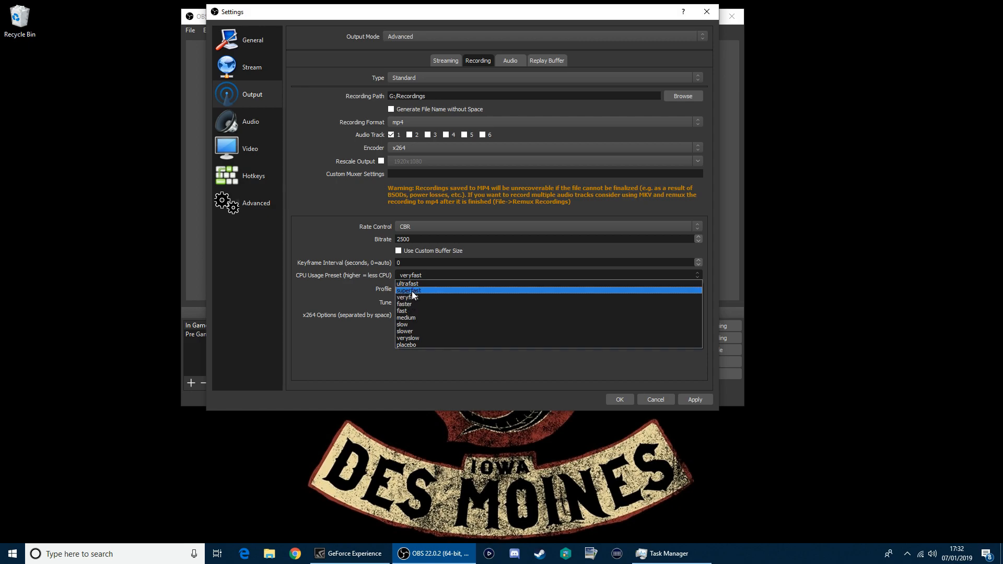
pyautogui.moveTo(409, 297)
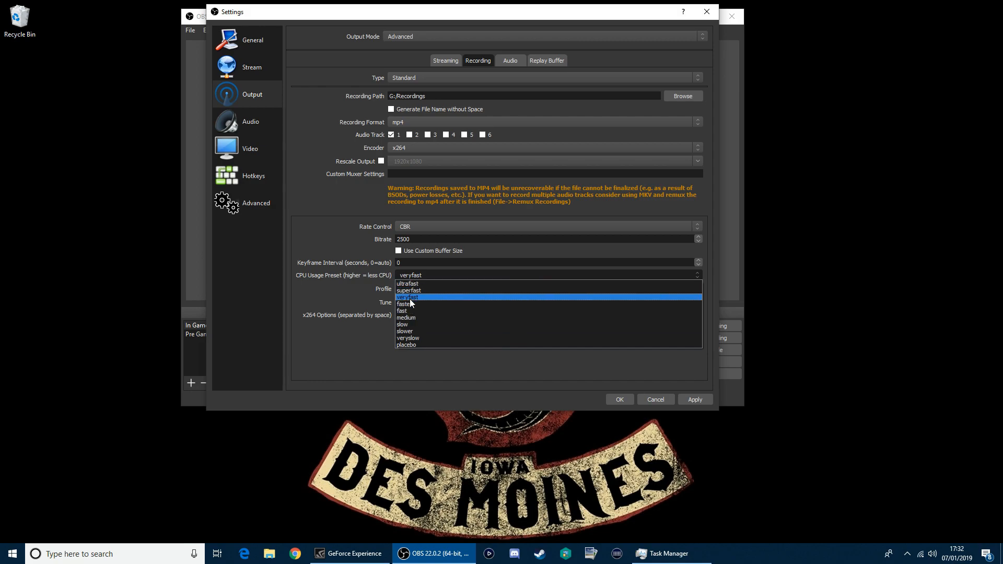
pyautogui.moveTo(413, 345)
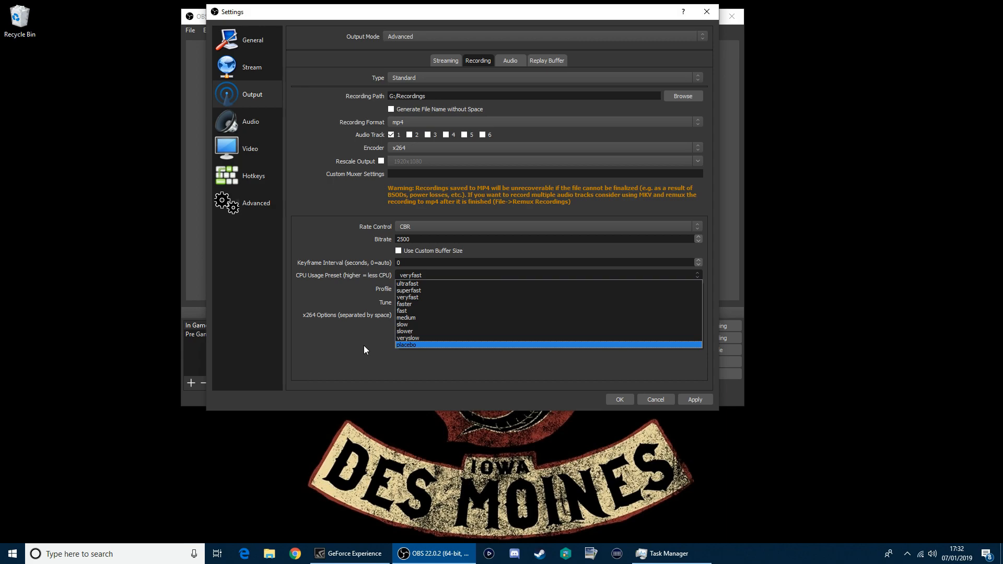
pyautogui.moveTo(427, 360)
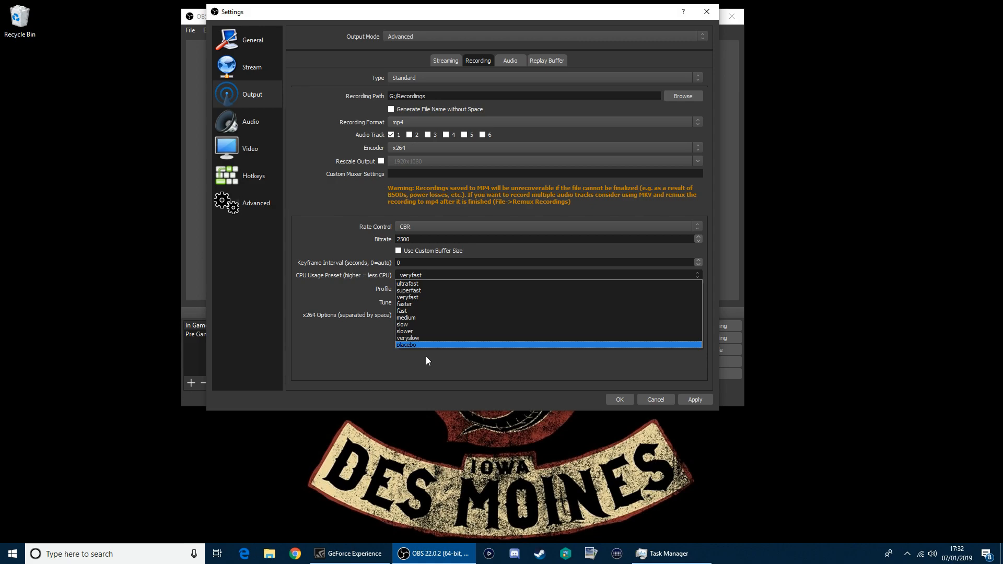
# Step: Keep the veryfast preset, set the x264 profile to high and leave tune at None
pyautogui.click(545, 289)
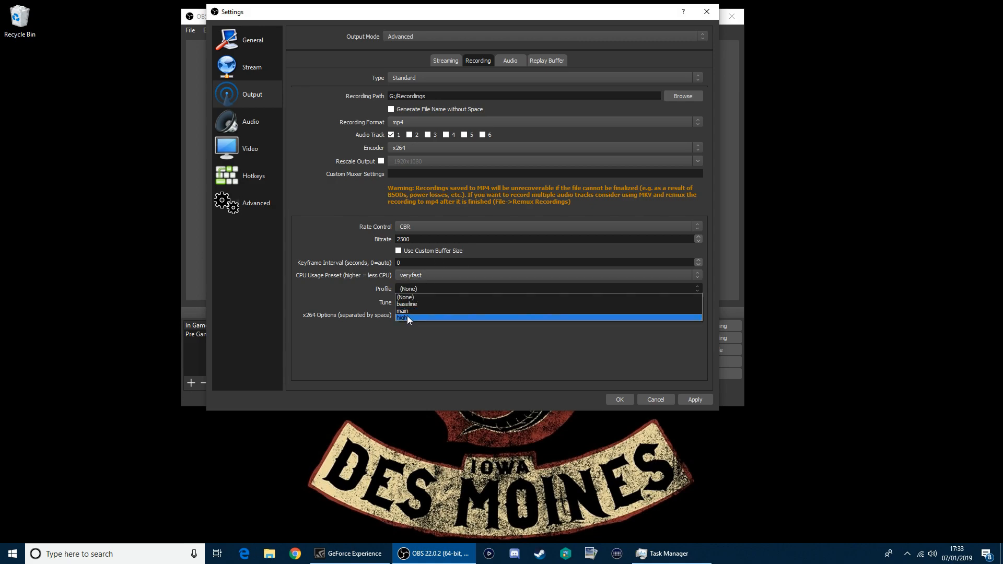
pyautogui.click(546, 302)
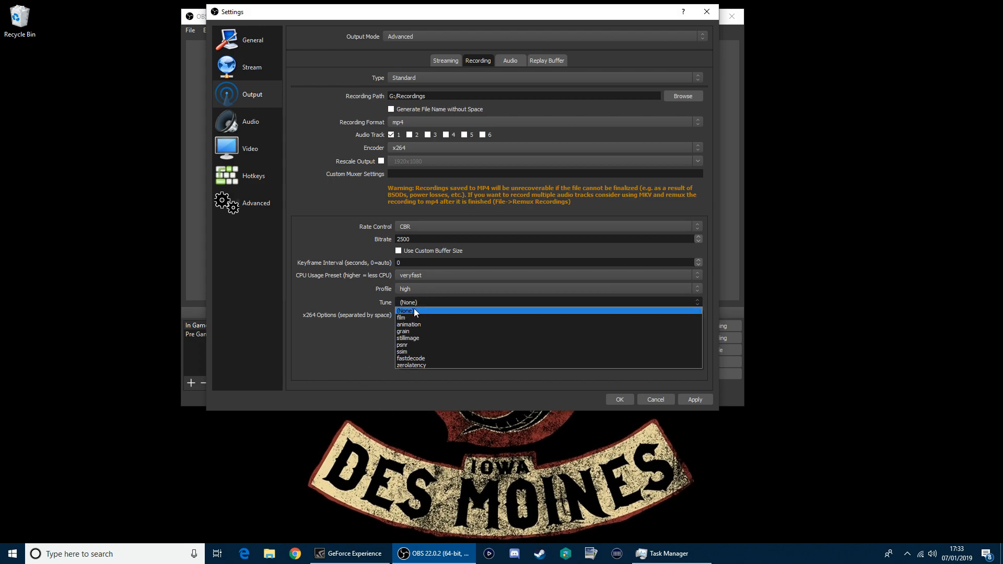
pyautogui.click(403, 311)
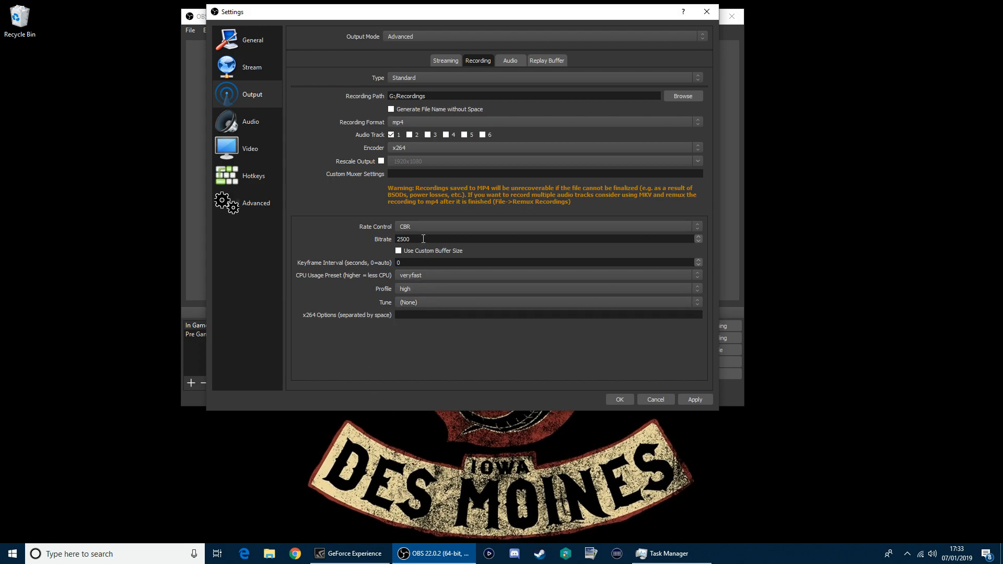